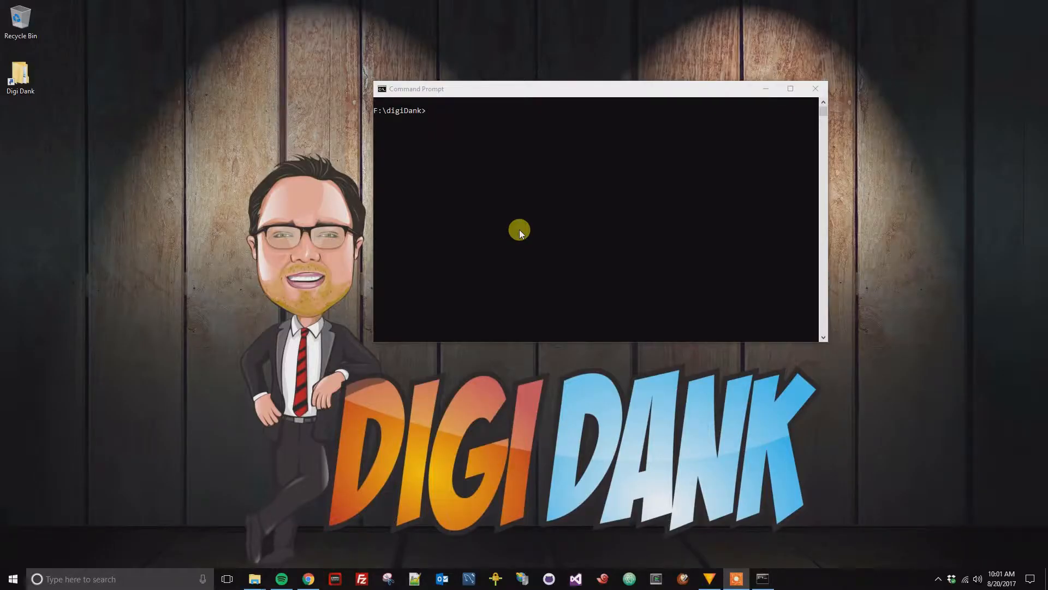
{"action": "mouse_move", "coordinate": [517, 226]}
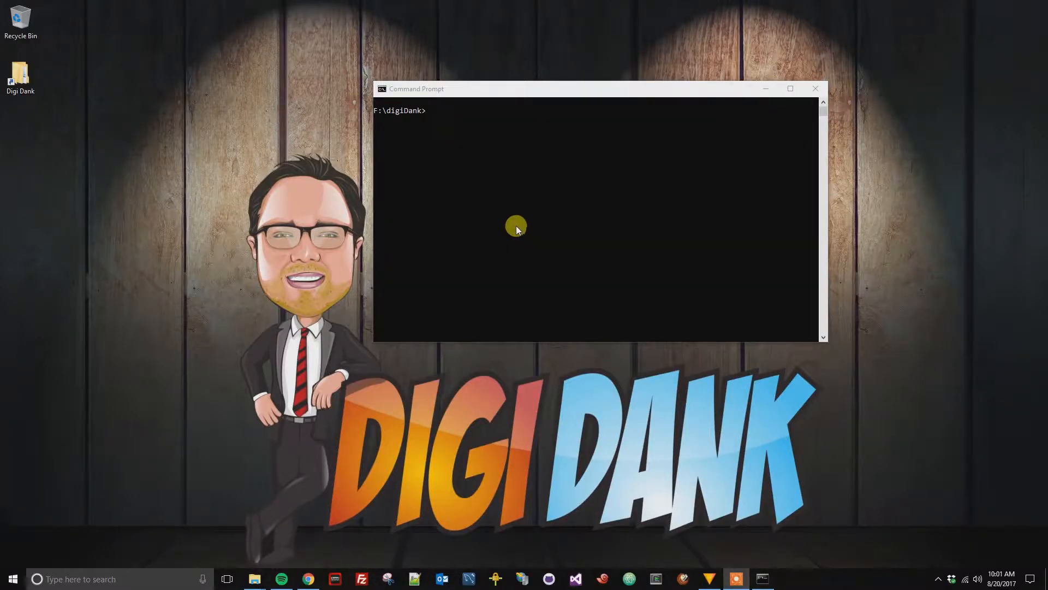
{"action": "mouse_move", "coordinate": [457, 107]}
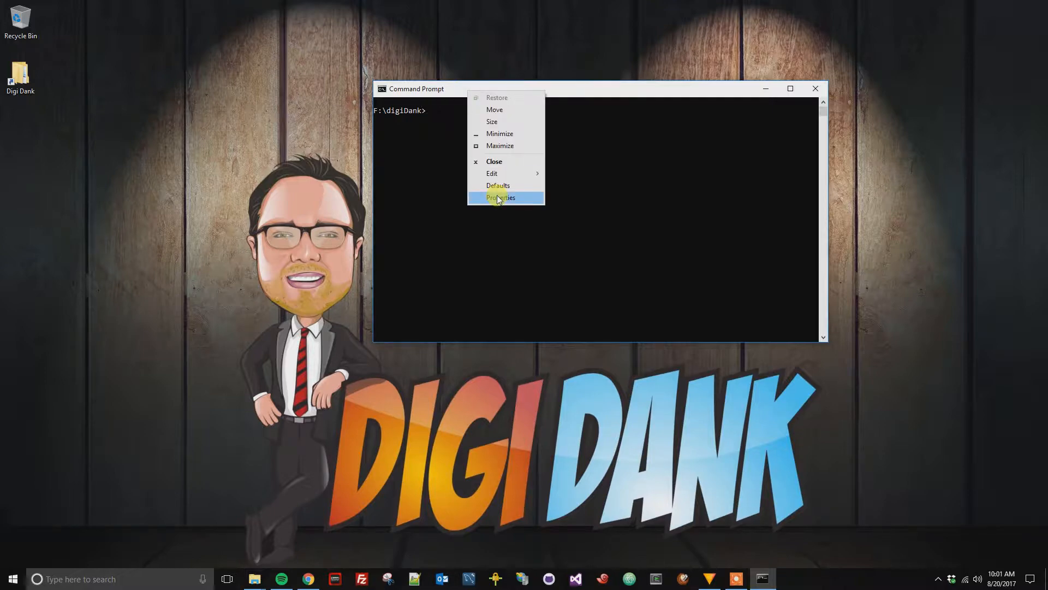
- Set the console cursor size to Large in Properties and apply it to get a block cursor
{"action": "left_click", "coordinate": [501, 198]}
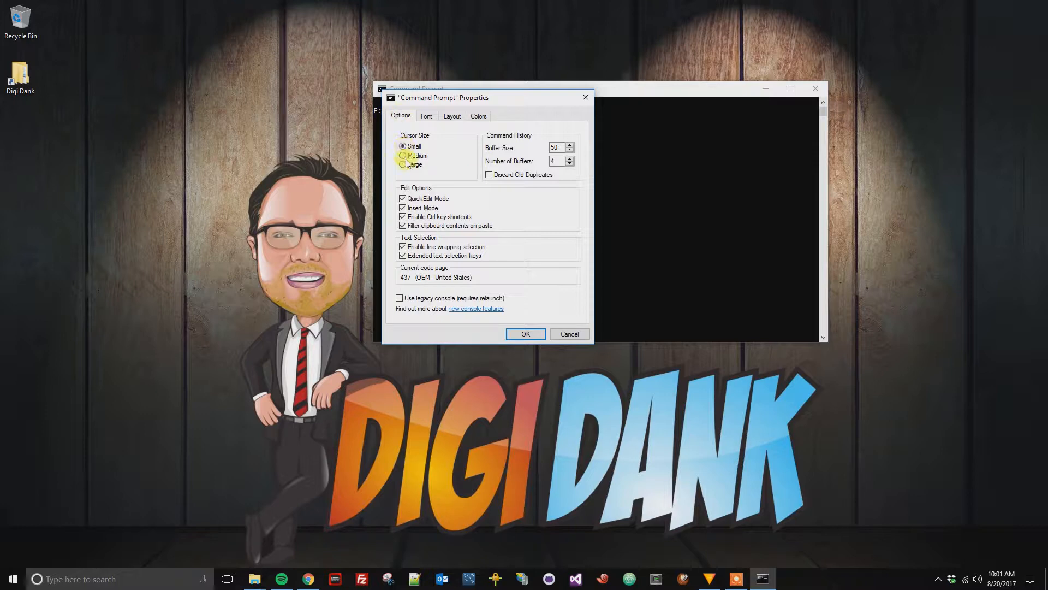
{"action": "left_click", "coordinate": [403, 147]}
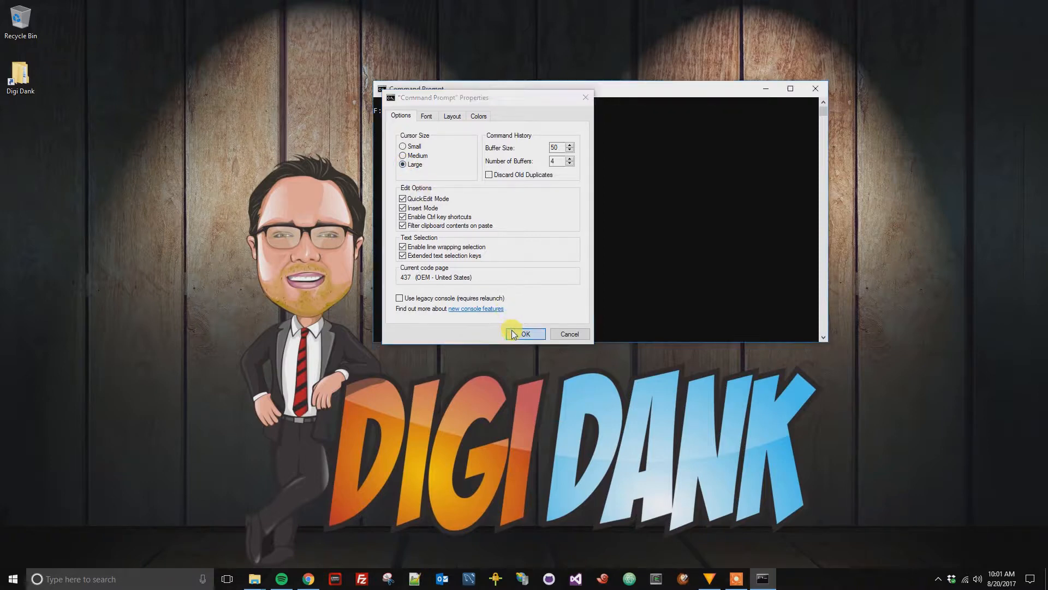
{"action": "left_click", "coordinate": [526, 334]}
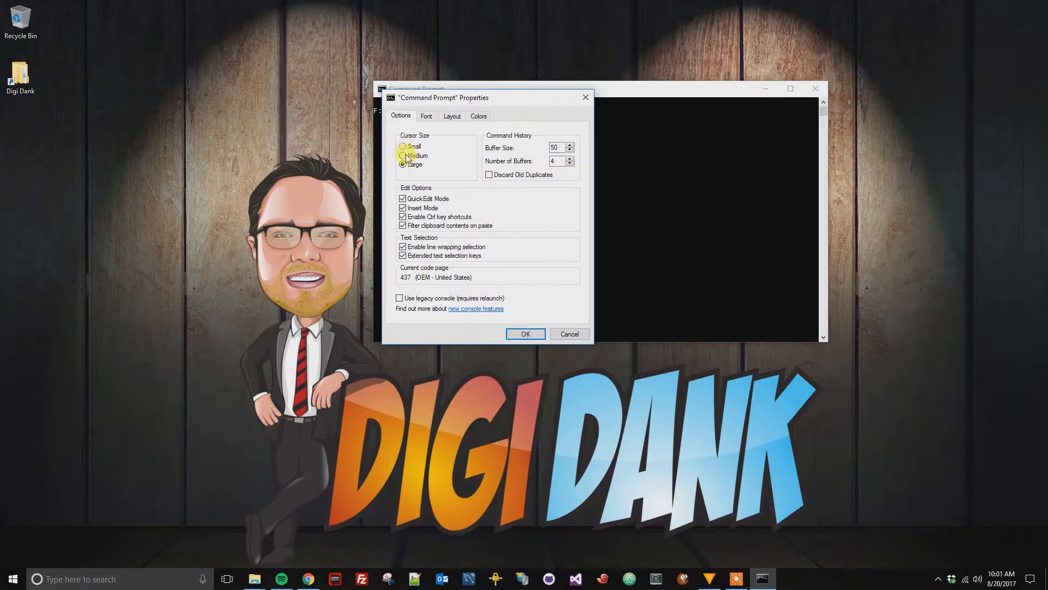
{"action": "left_click", "coordinate": [525, 335]}
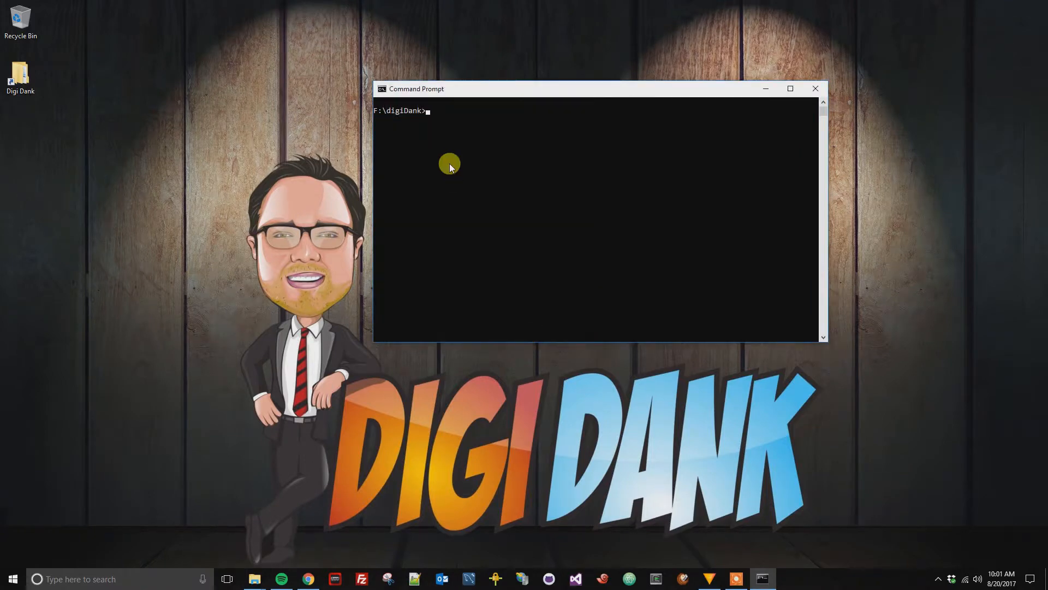
{"action": "mouse_move", "coordinate": [461, 153]}
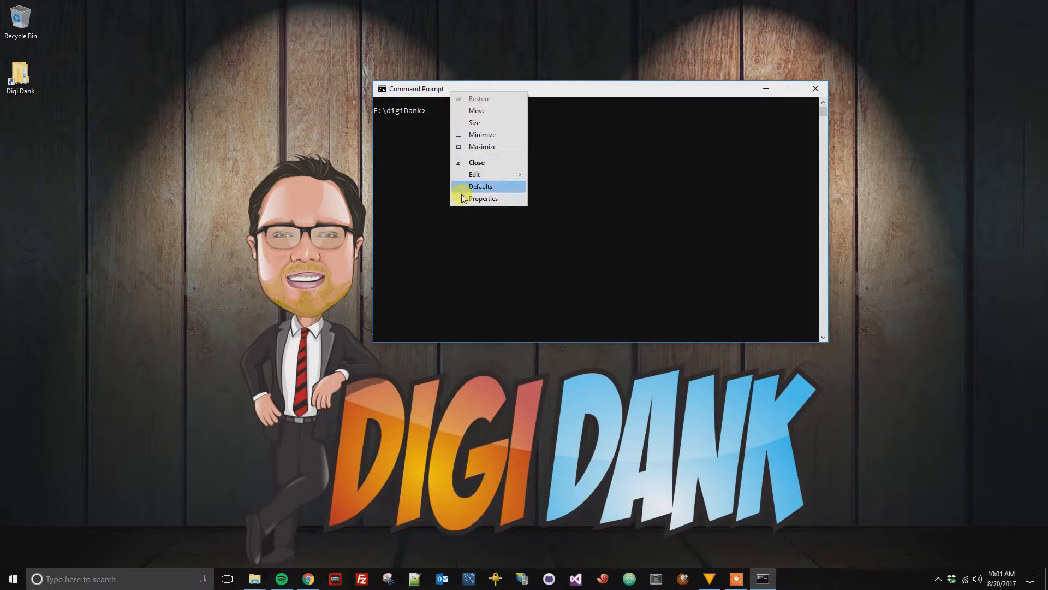
- Bring the Properties dialog back up to return the cursor size to Small
{"action": "left_click", "coordinate": [482, 199]}
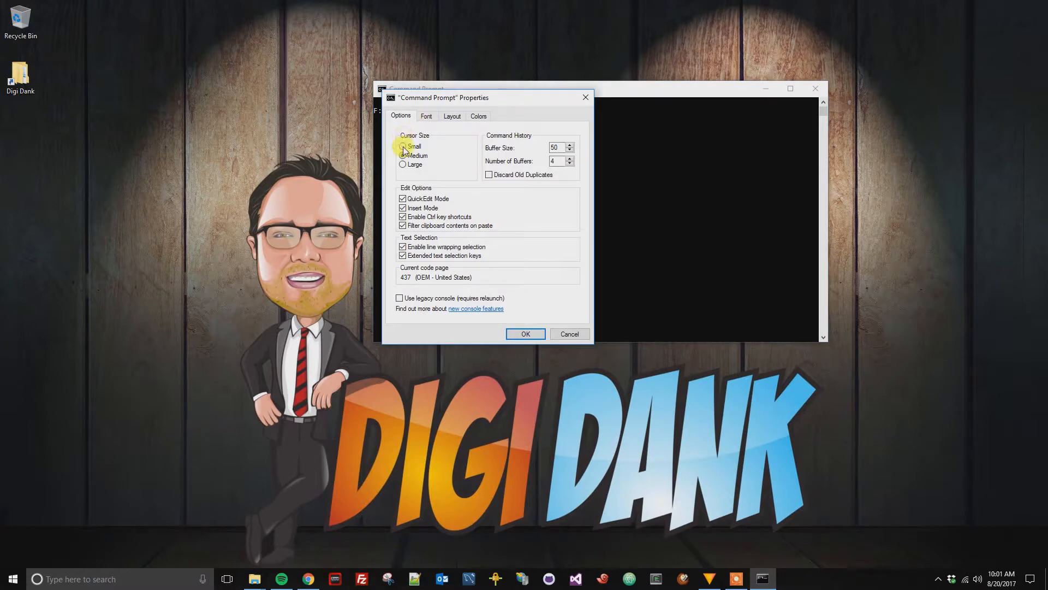